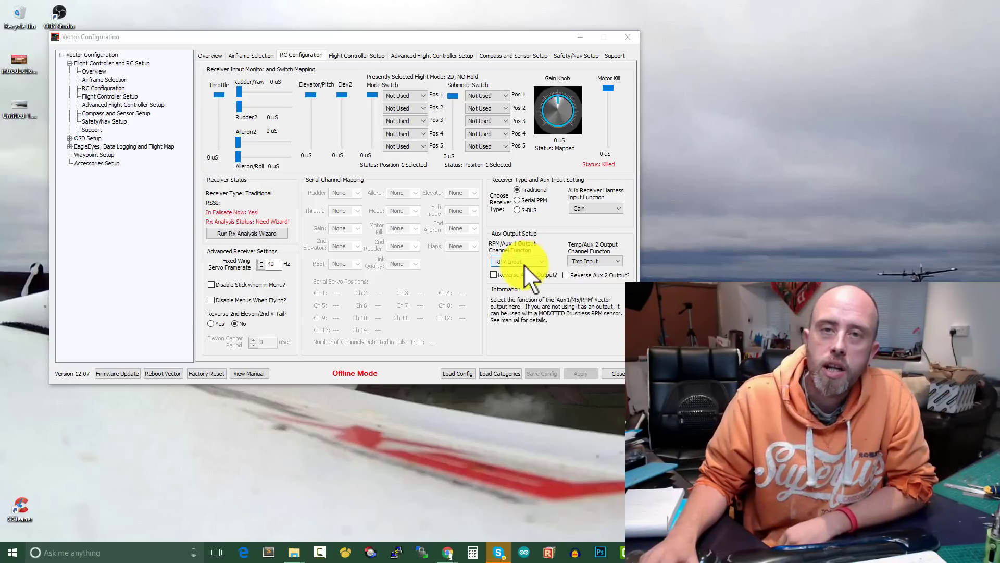
pyautogui.click(517, 261)
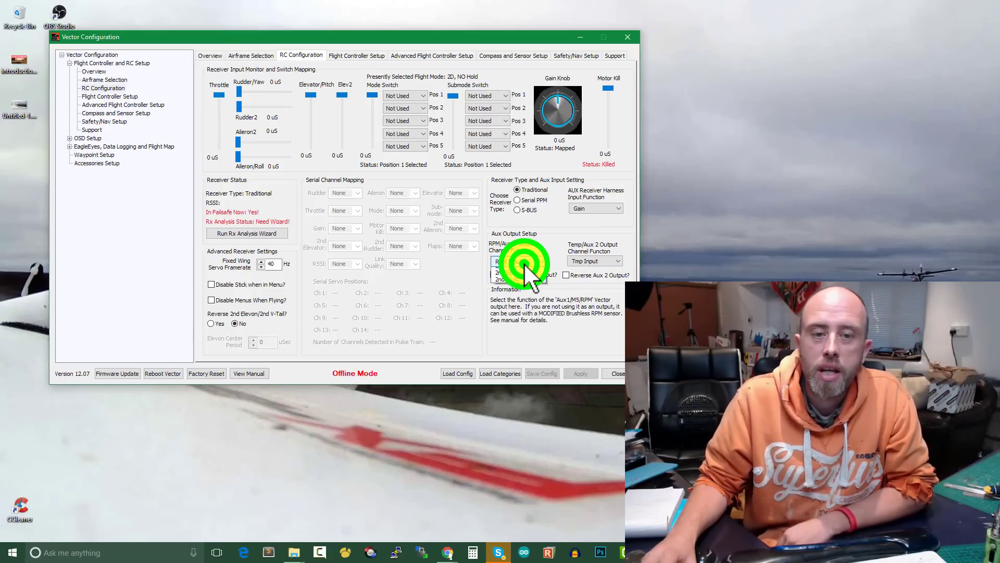
pyautogui.click(518, 261)
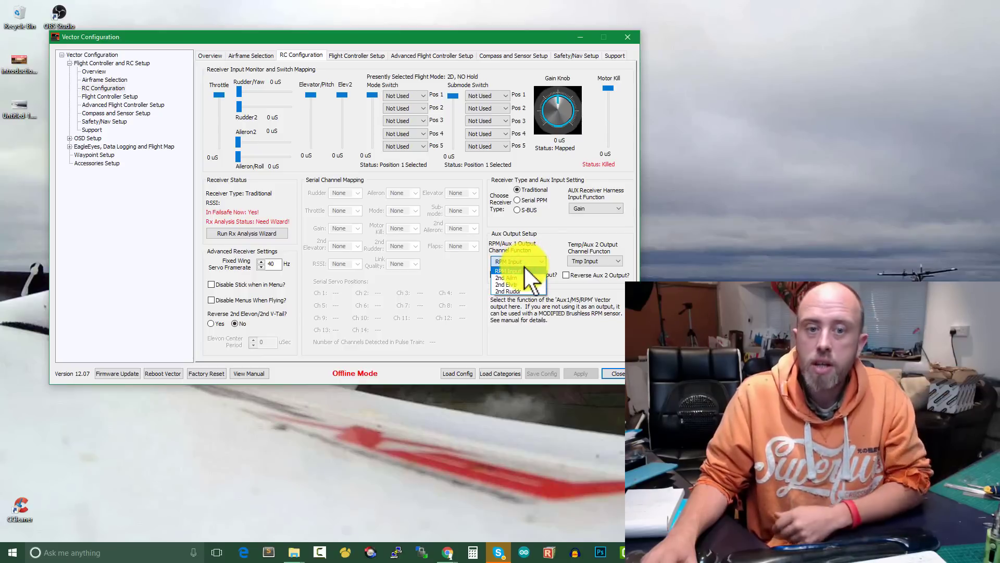
pyautogui.click(512, 261)
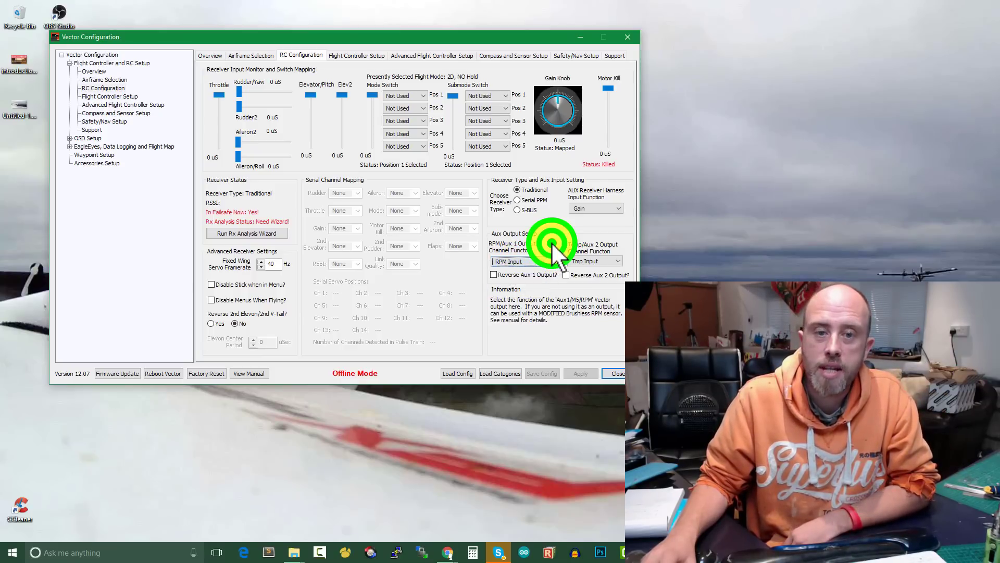
pyautogui.click(617, 261)
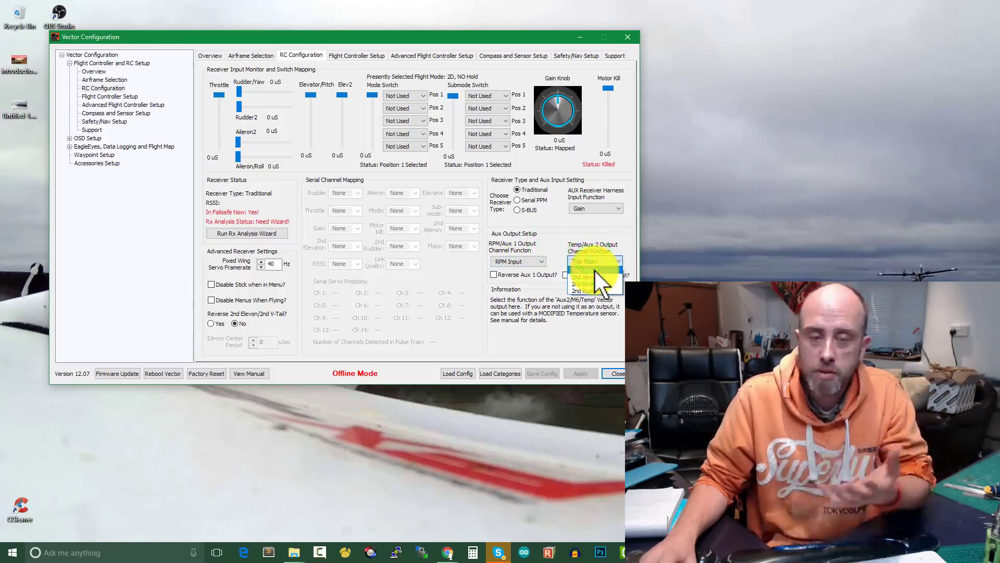
pyautogui.click(594, 262)
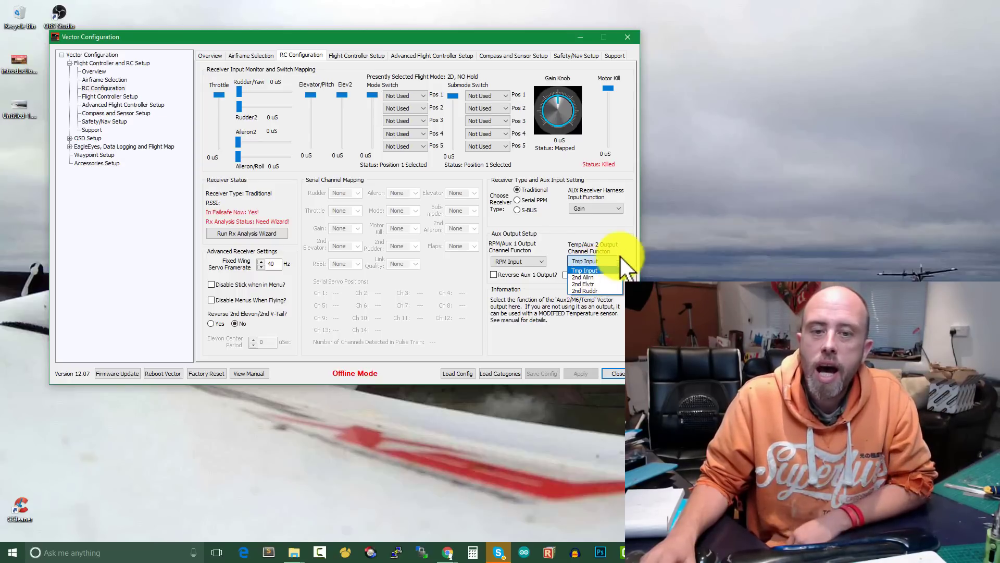
pyautogui.click(583, 261)
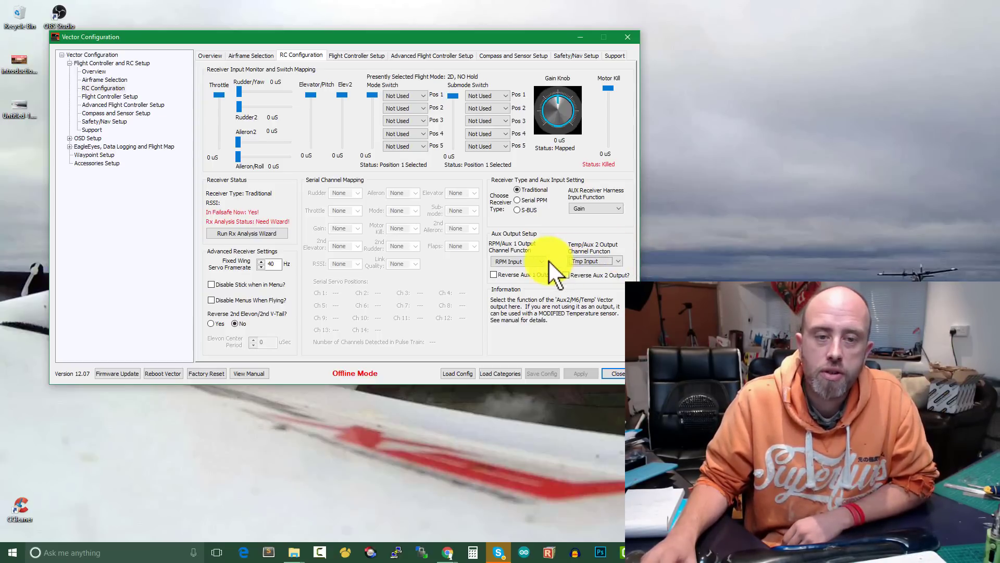
pyautogui.click(539, 261)
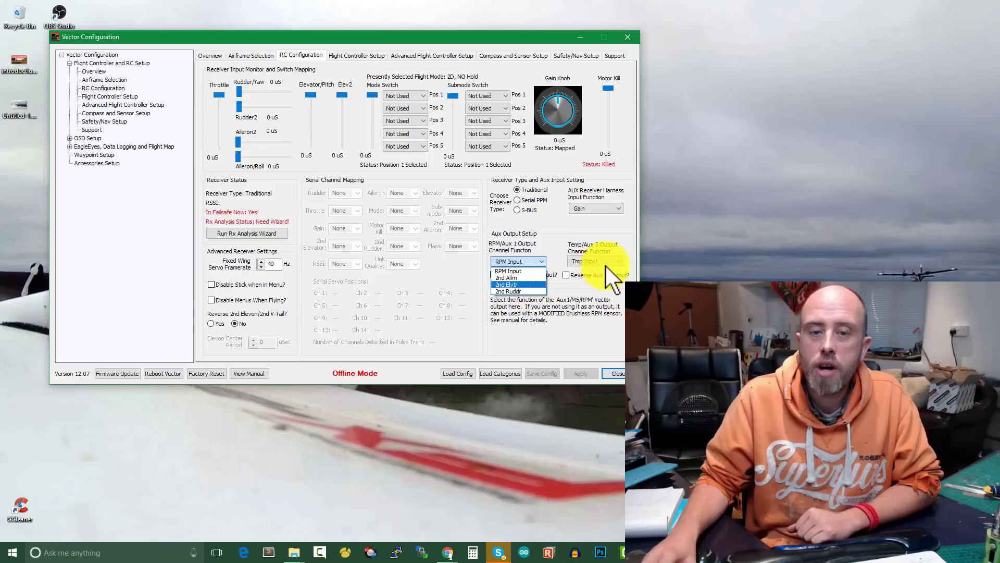
pyautogui.click(593, 261)
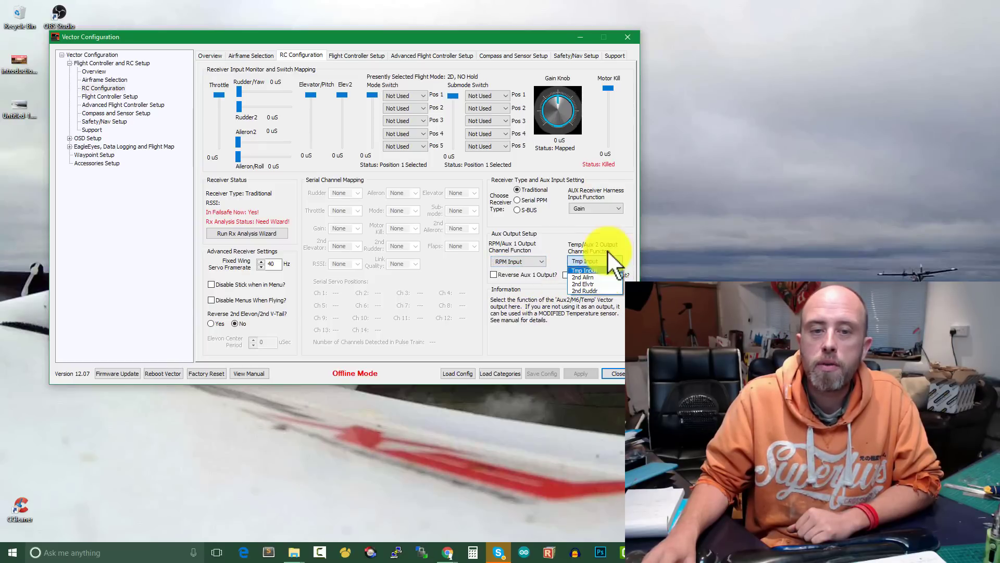
pyautogui.click(582, 261)
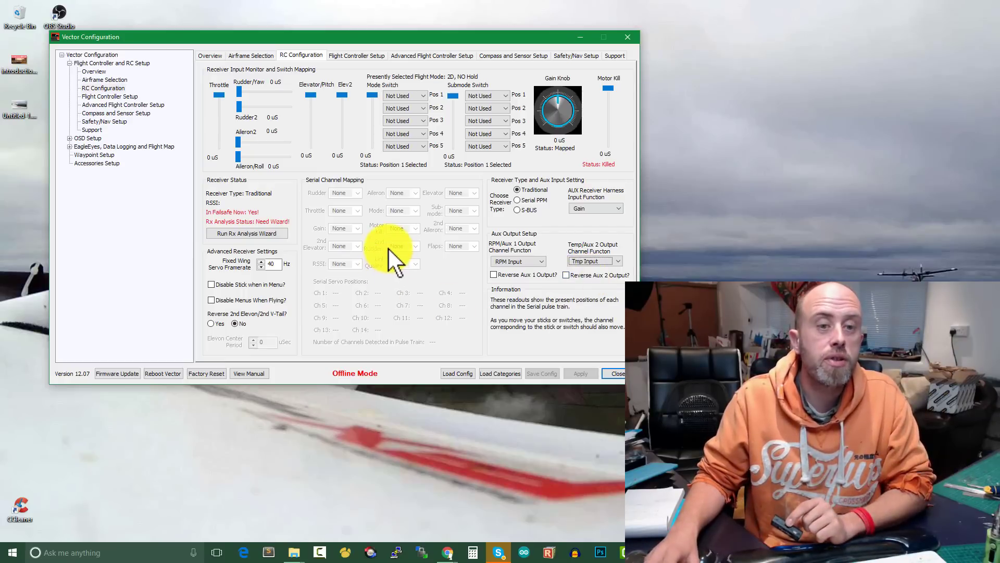
pyautogui.moveTo(418, 255)
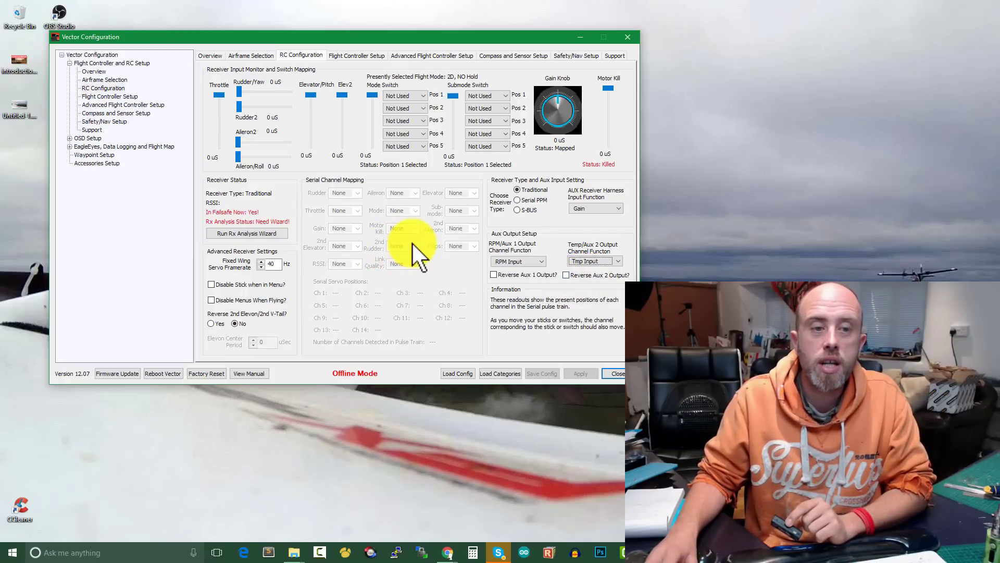